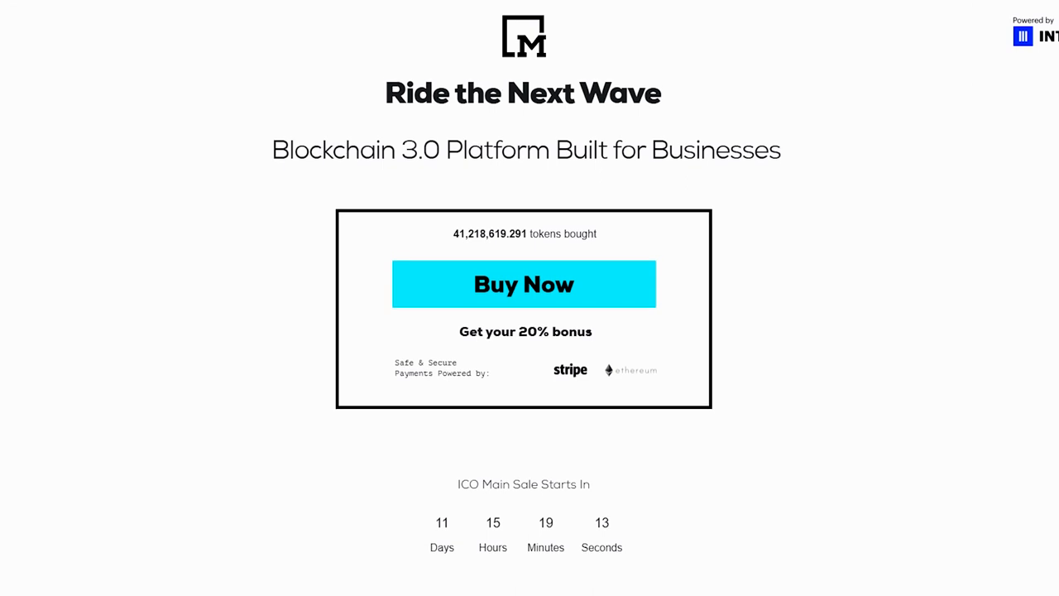
scroll("down", 3)
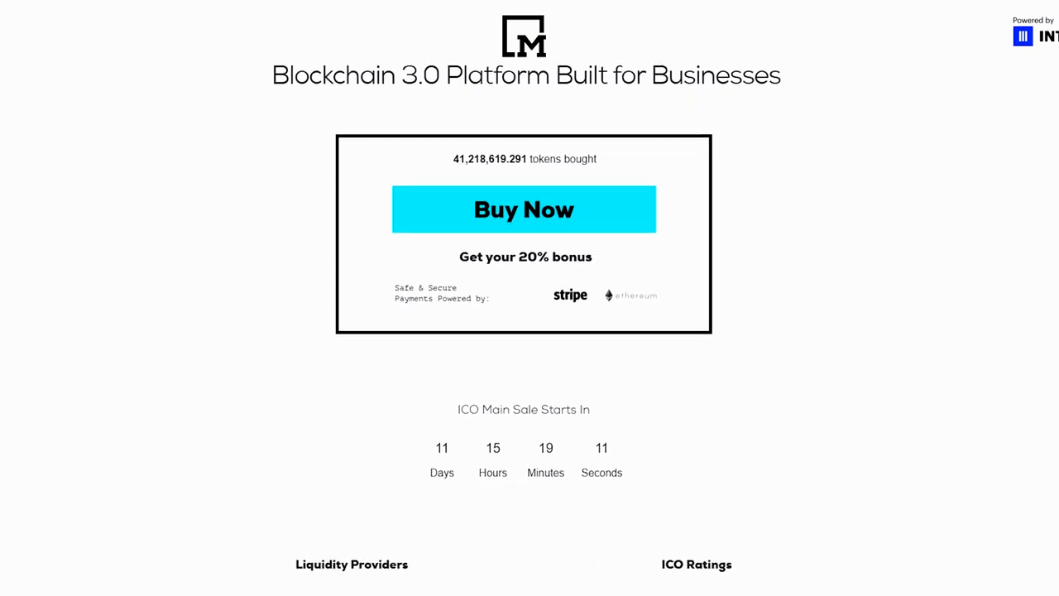
scroll("down", 3)
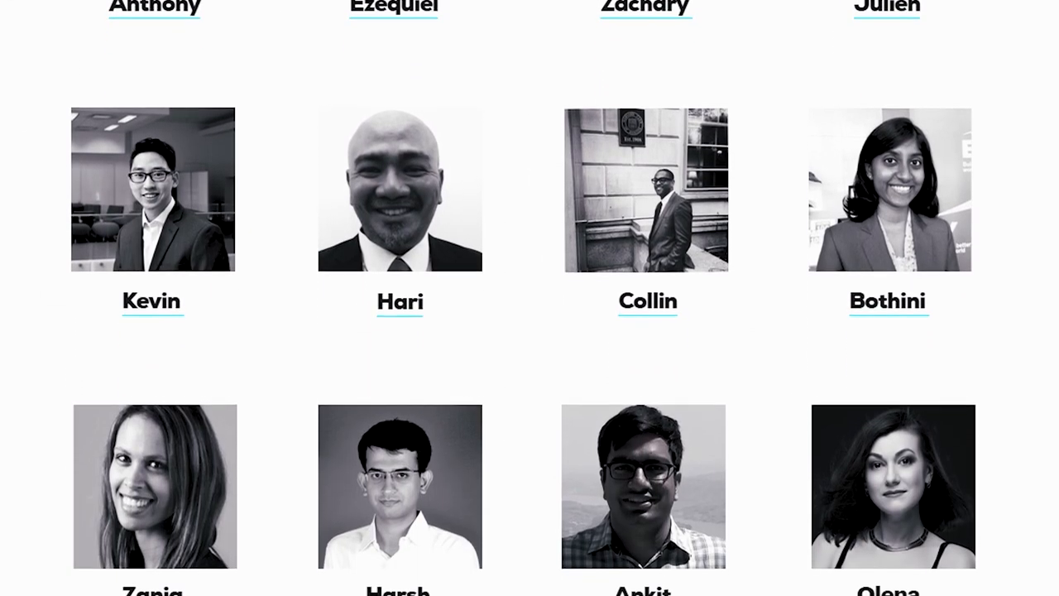
scroll("down", 3)
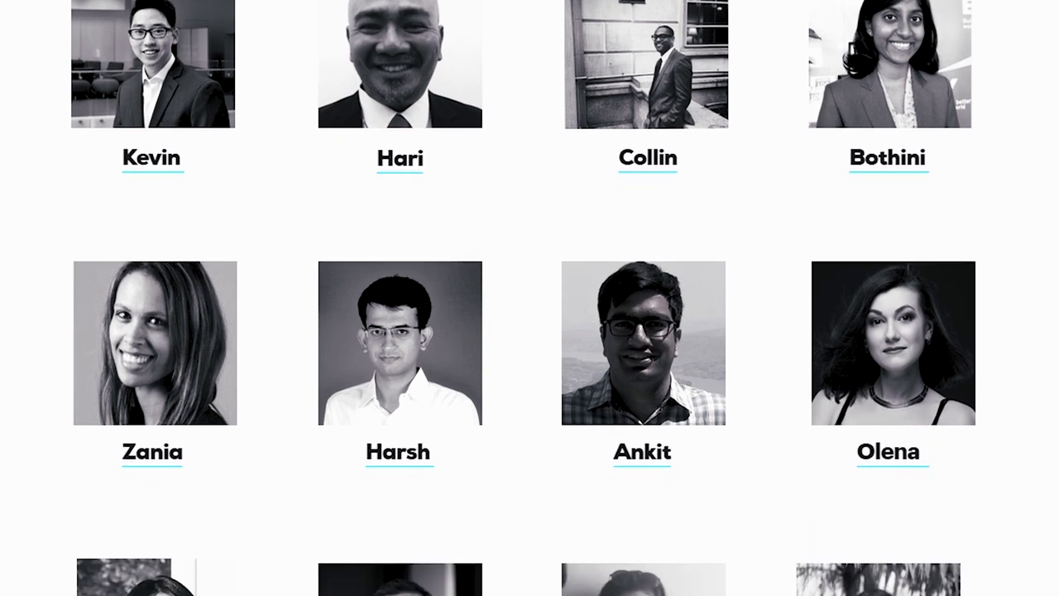
scroll("down", 3)
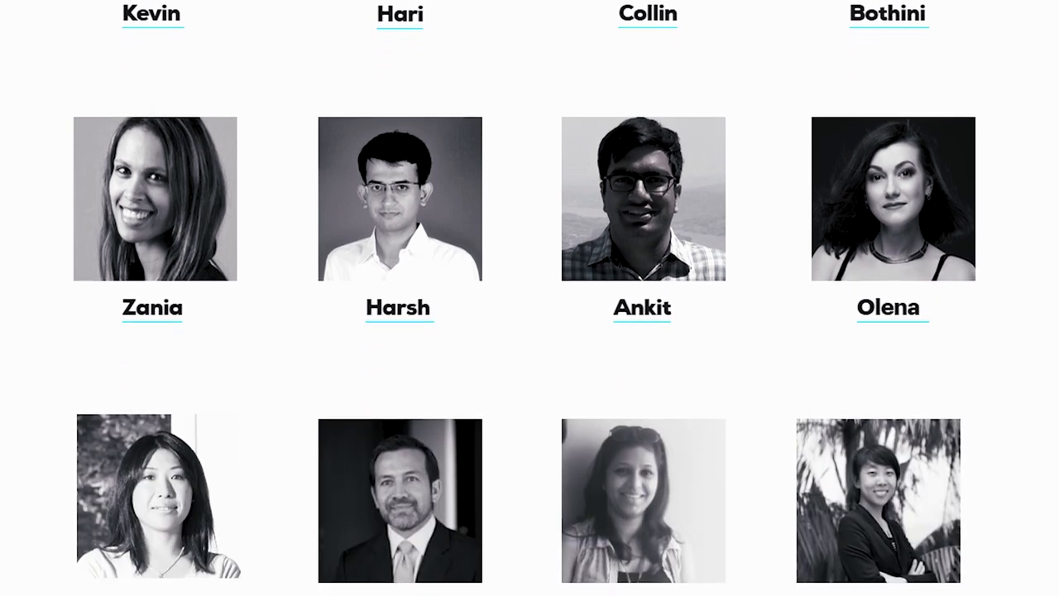